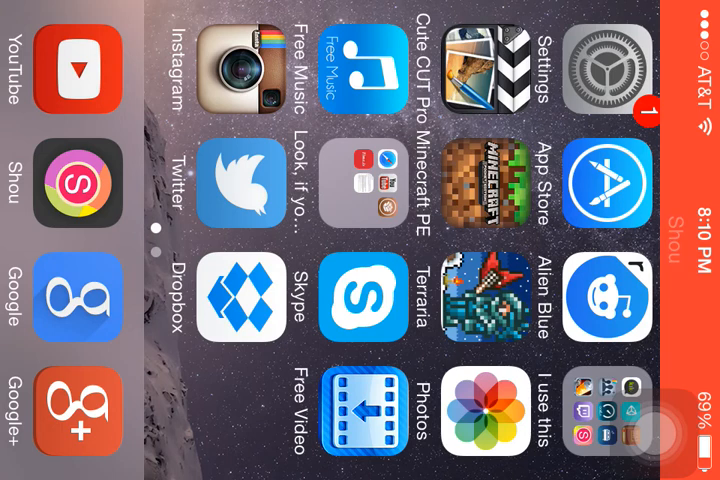
Step: Bring up the Shou app with its in-progress recording controls
{"action": "left_click", "coordinate": [84, 176]}
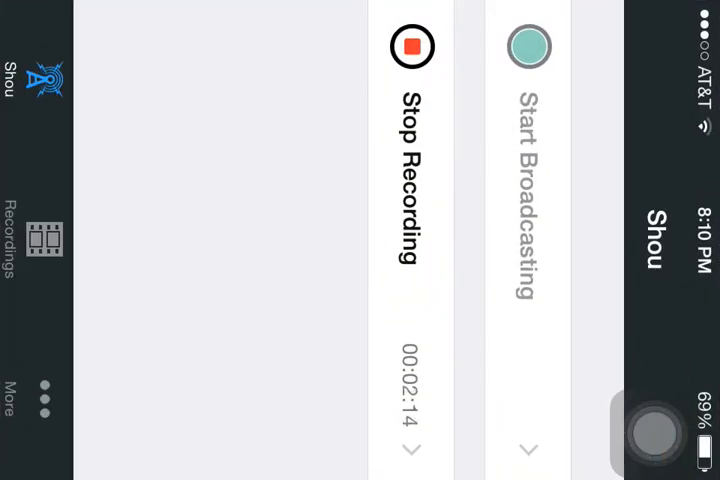